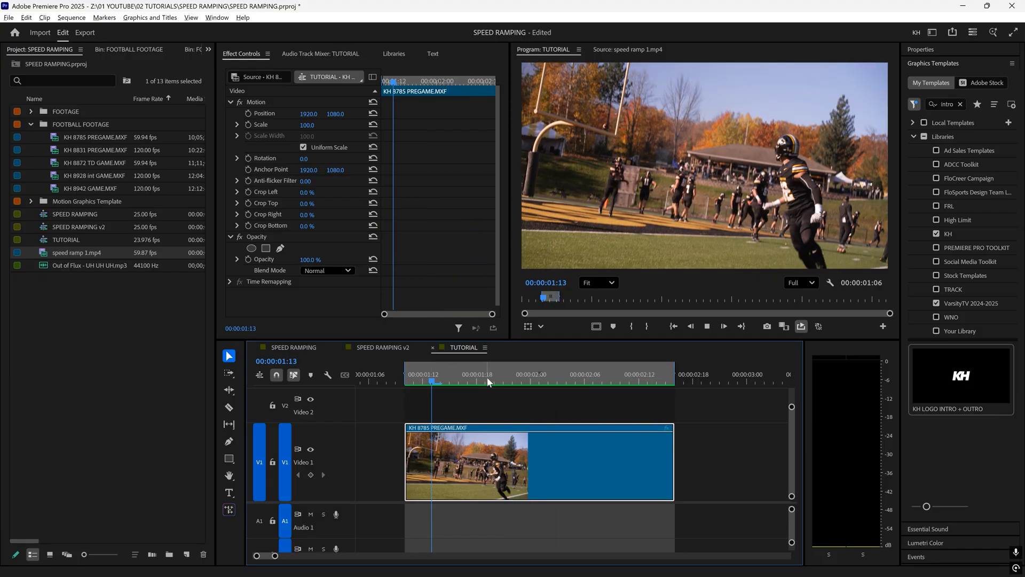
Step: Enable Time Remapping > Speed from the KH 8785 PREGAME clip's fx badge menu
left_click(459, 380)
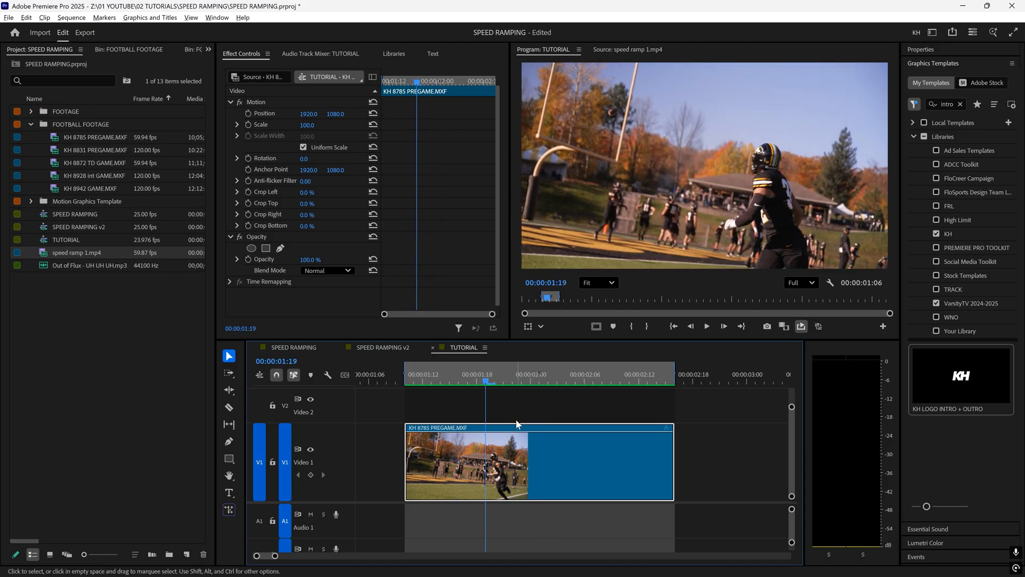
mouse_move(666, 443)
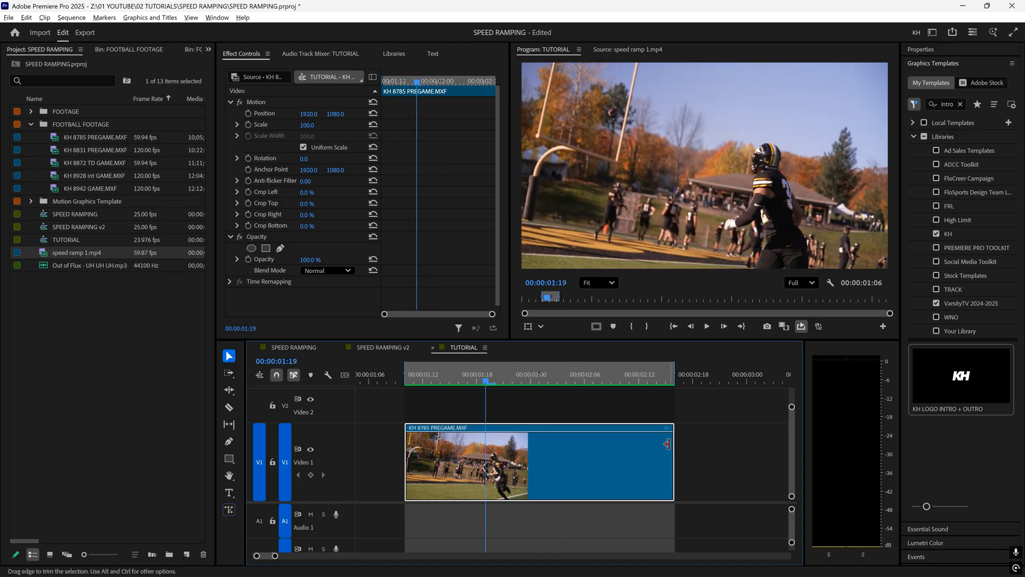
right_click(664, 443)
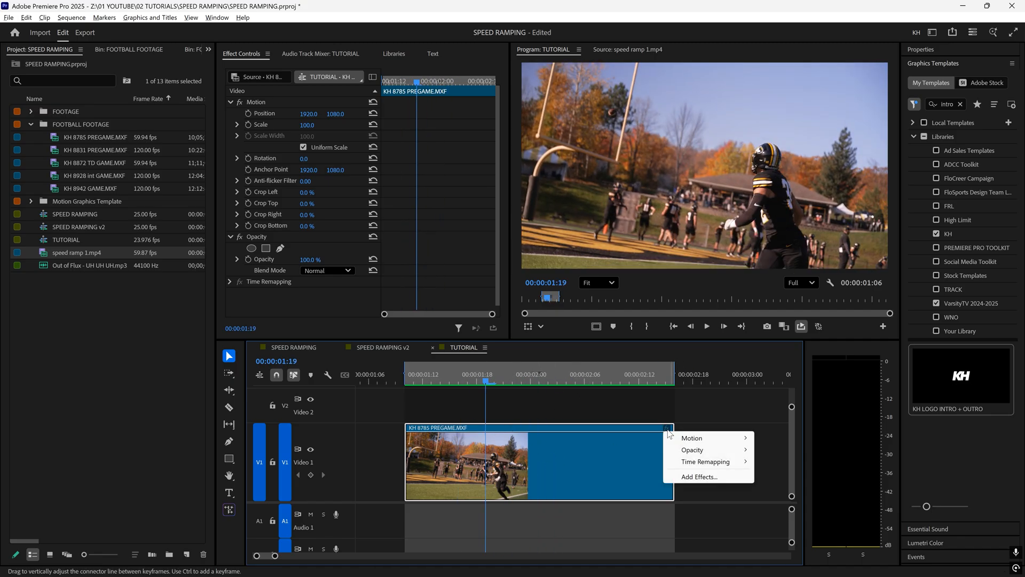
mouse_move(705, 461)
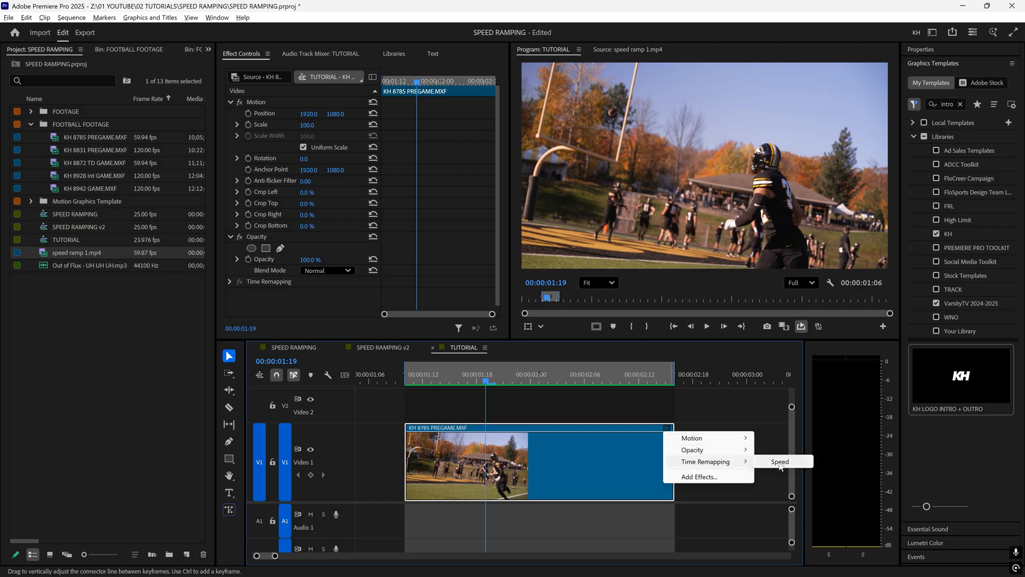
left_click(780, 461)
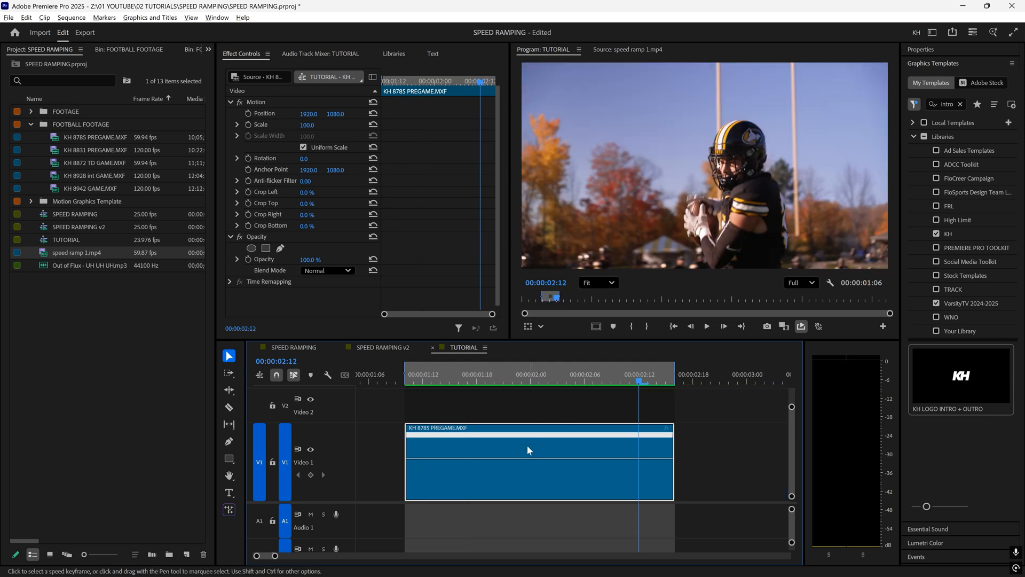
Step: Add speed keyframes on the PREGAME clip, drag its middle section slower and preview the result
left_click(547, 379)
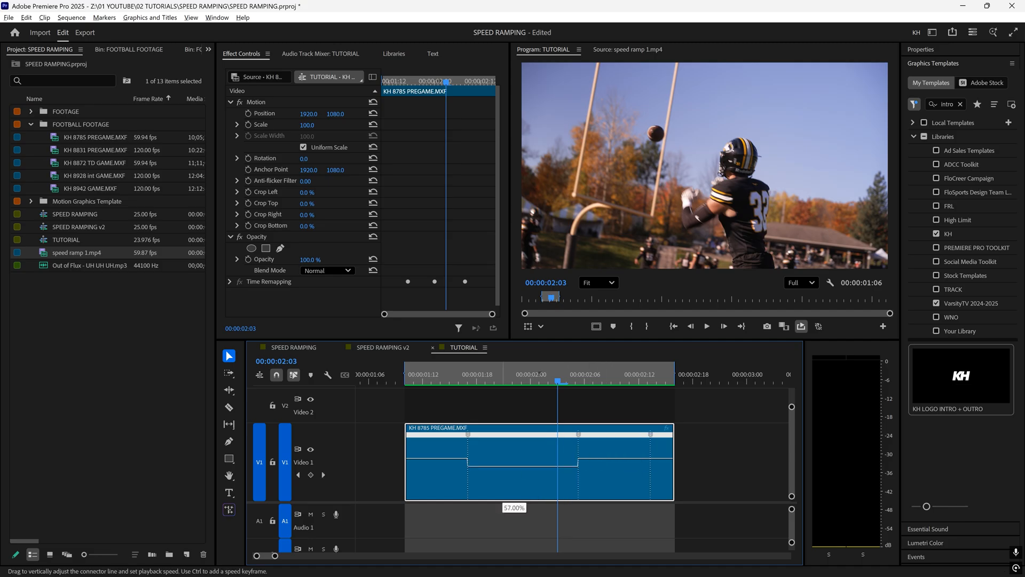
left_click_drag(496, 474, 496, 445)
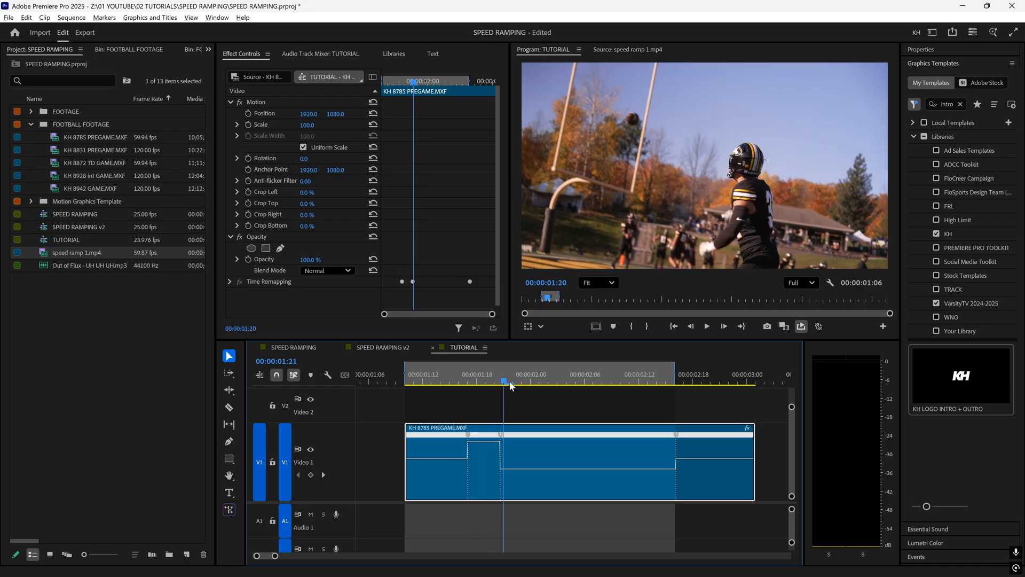
left_click(577, 380)
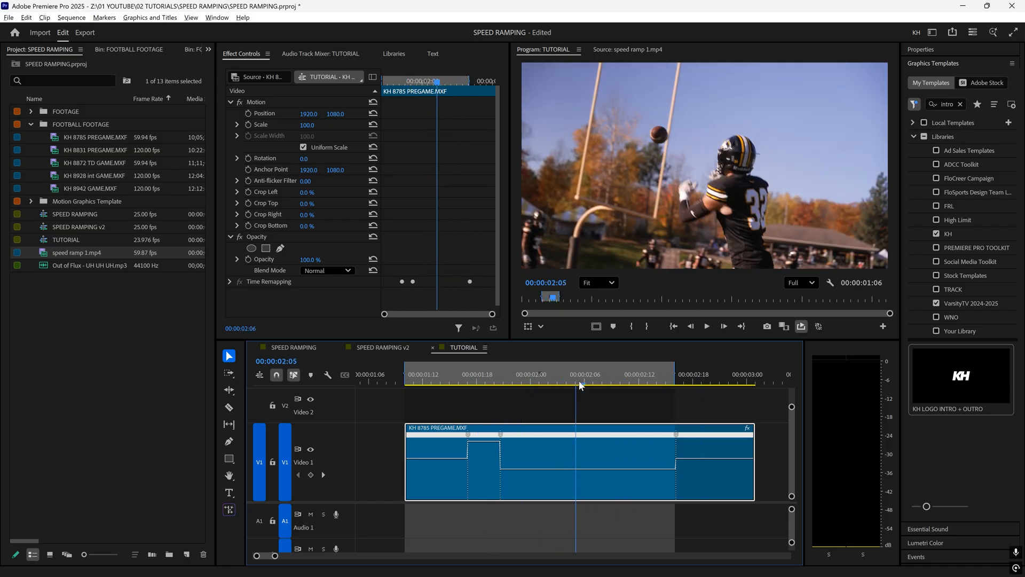
left_click(531, 381)
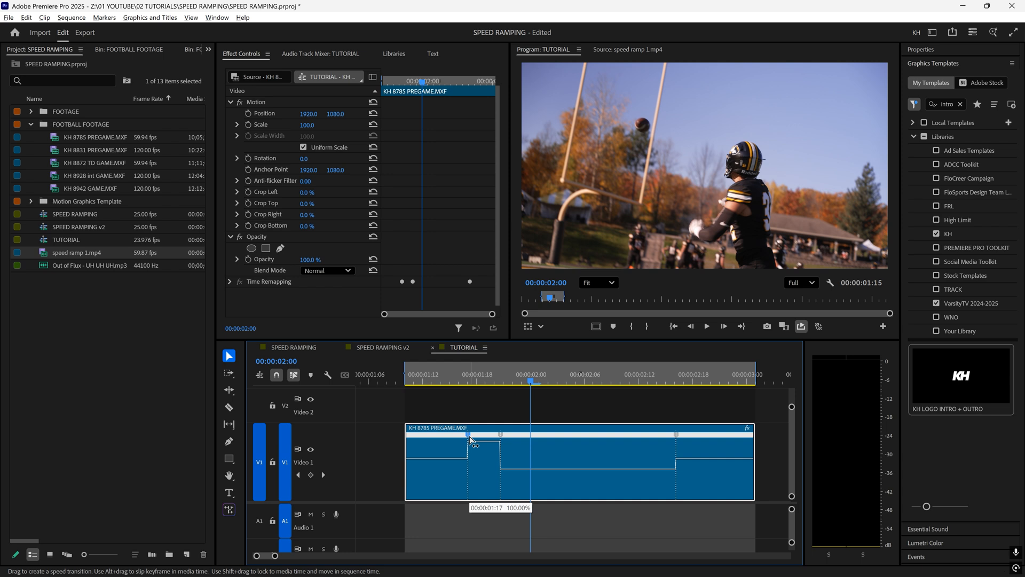
Step: Split the speed keyframes into ramps, easing the PREGAME clip down to about 41% speed
left_click_drag(469, 439, 492, 439)
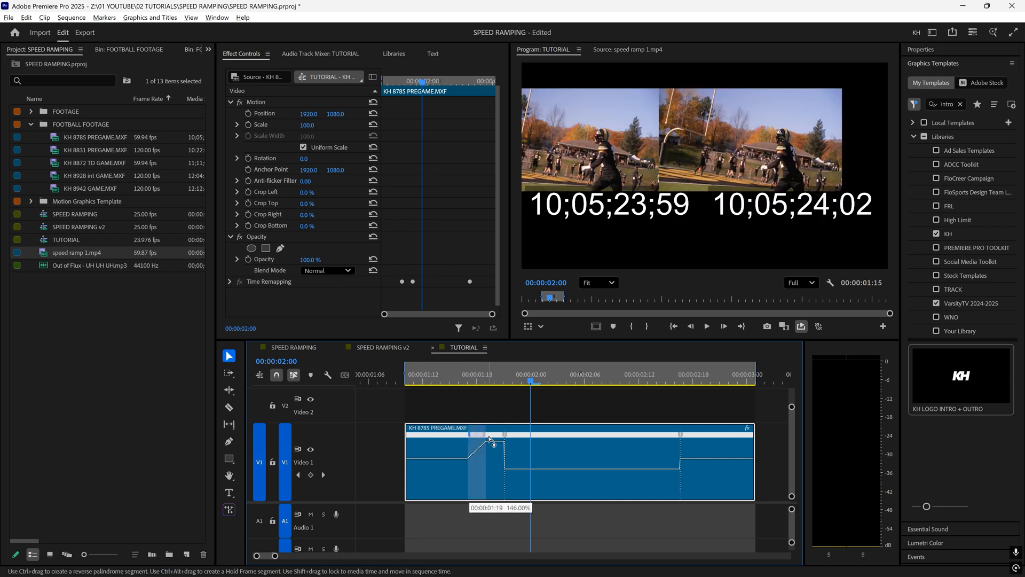
left_click_drag(494, 444, 483, 445)
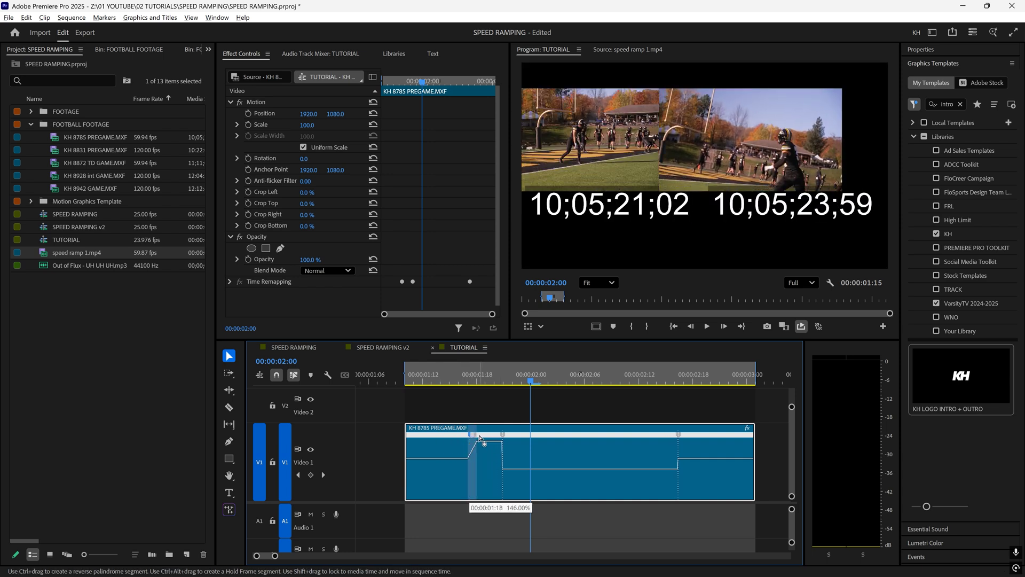
left_click_drag(484, 444, 489, 441)
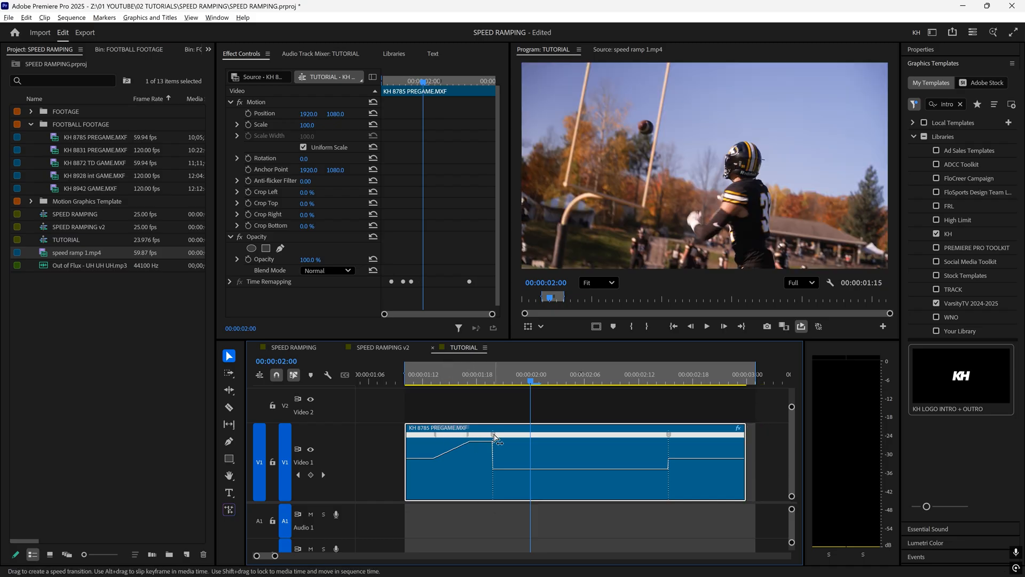
left_click_drag(496, 439, 529, 446)
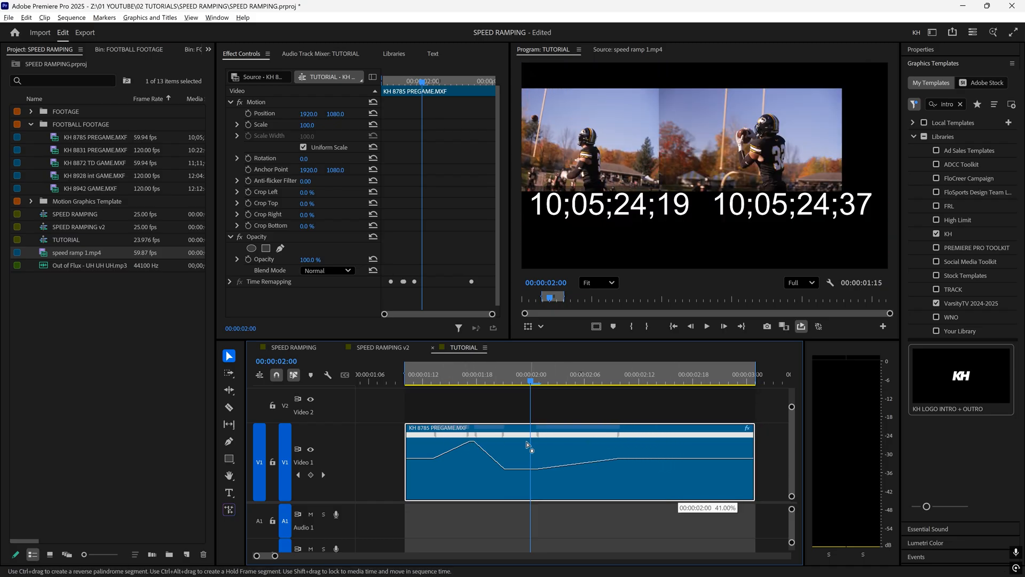
left_click_drag(531, 381, 433, 382)
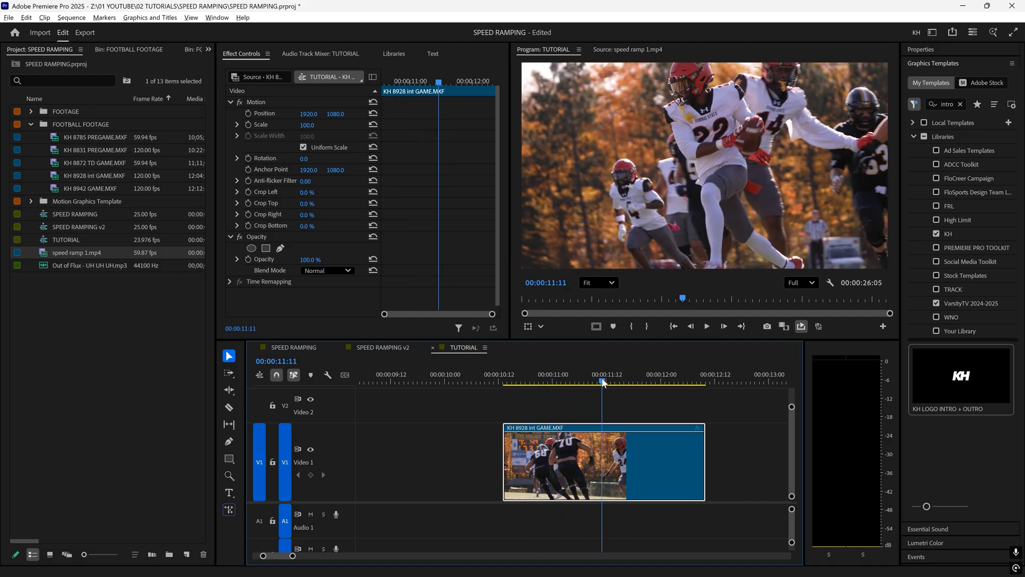
Step: Add speed keyframes to KH 8928 int GAME and spread its slowdown into a gradual ramp
left_click(624, 381)
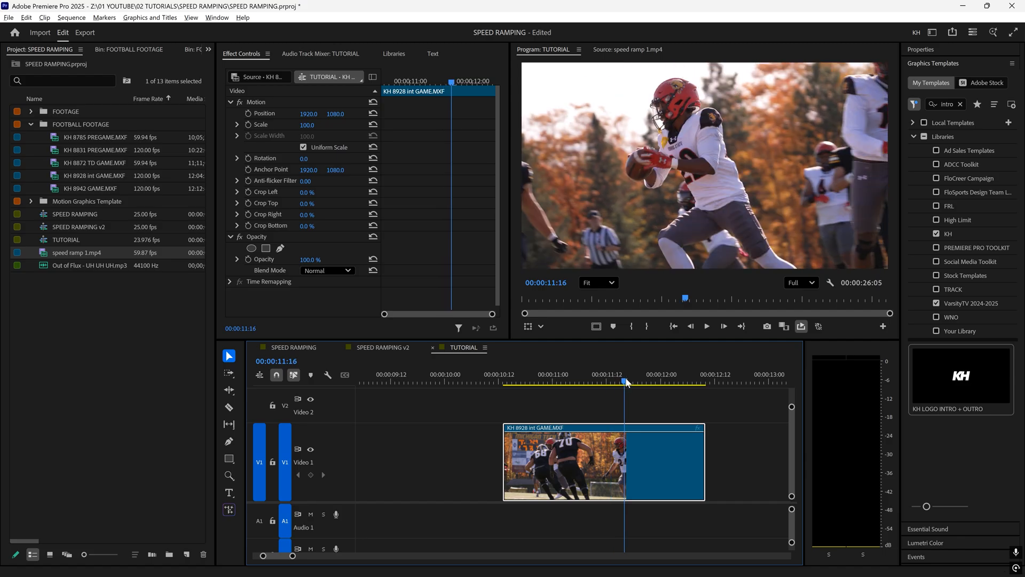
left_click_drag(624, 379, 539, 379)
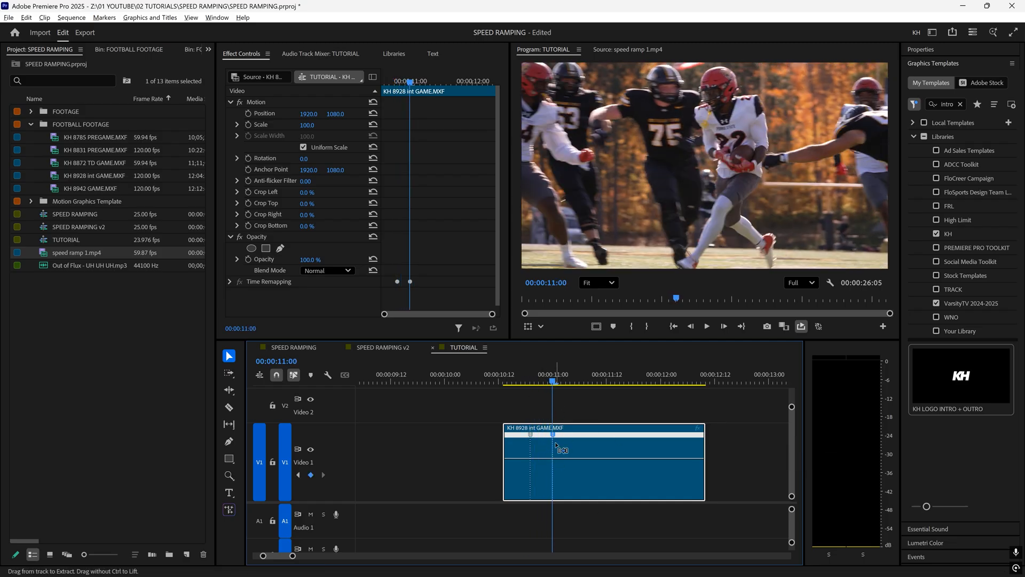
left_click_drag(554, 381, 615, 382)
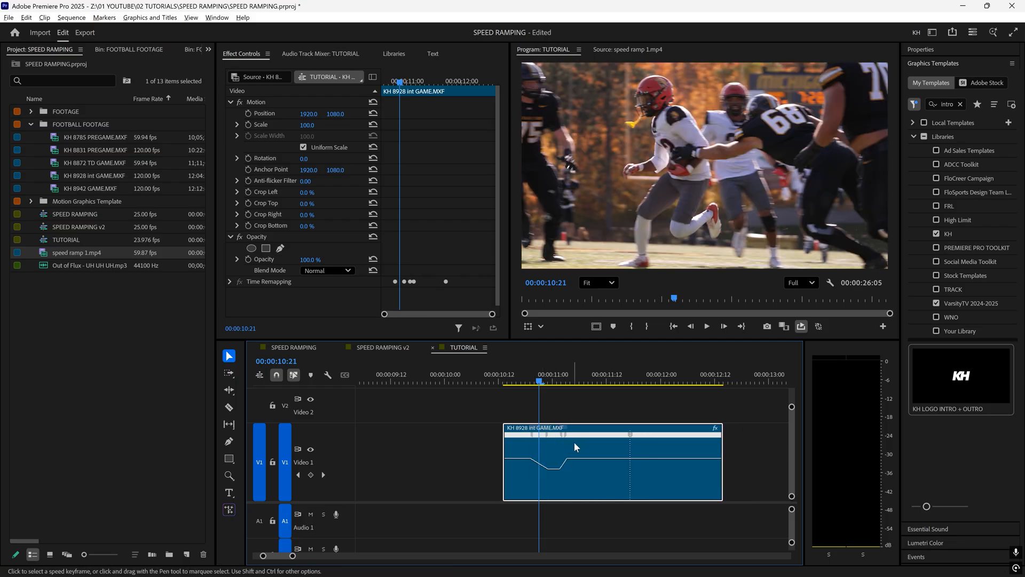
left_click_drag(539, 383, 588, 383)
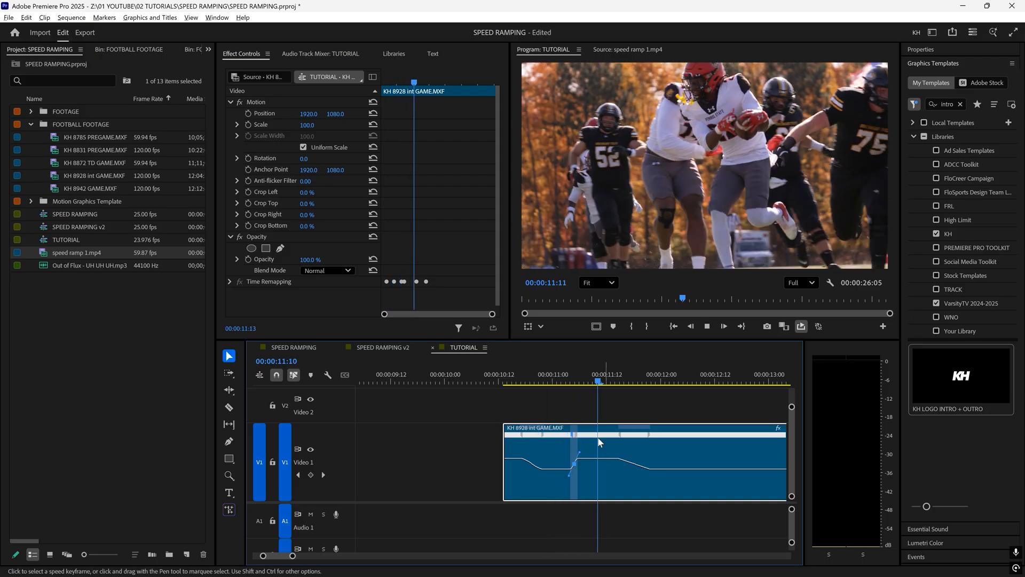
Step: Curve the KH 8928 int GAME speed transition with its Bezier handle and preview the slowdown
left_click_drag(598, 447, 543, 448)
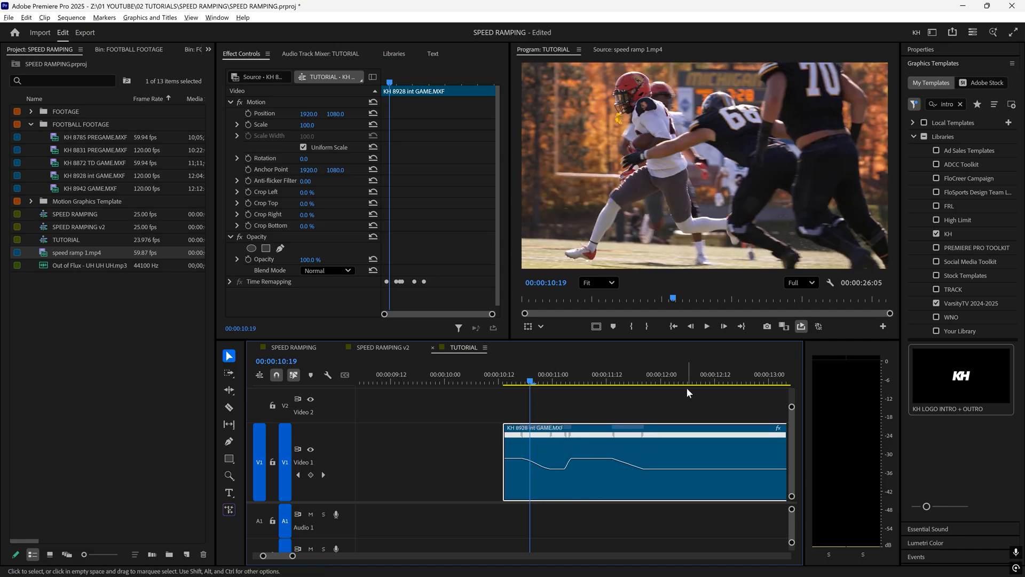
left_click(707, 327)
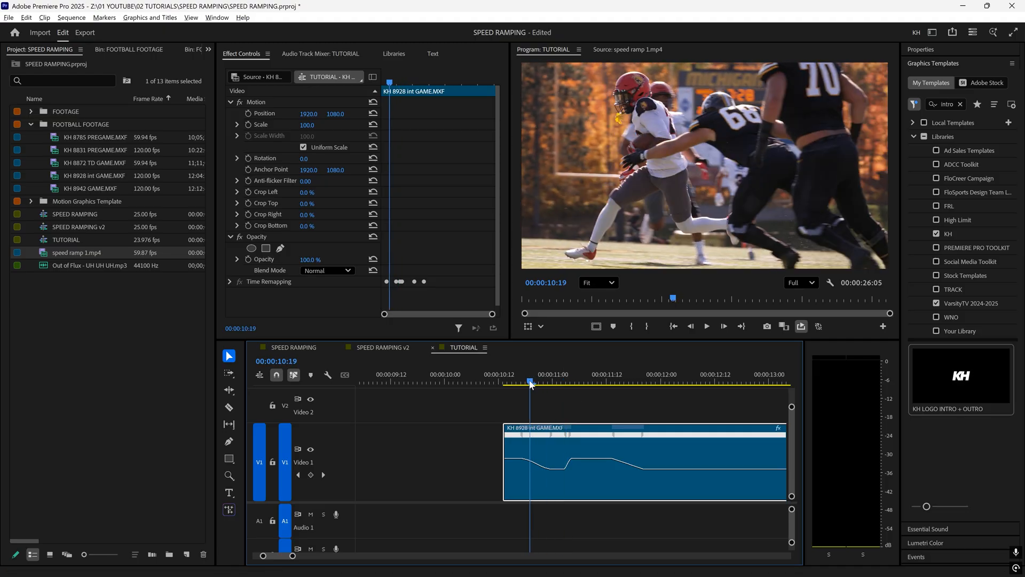
left_click_drag(529, 458, 573, 458)
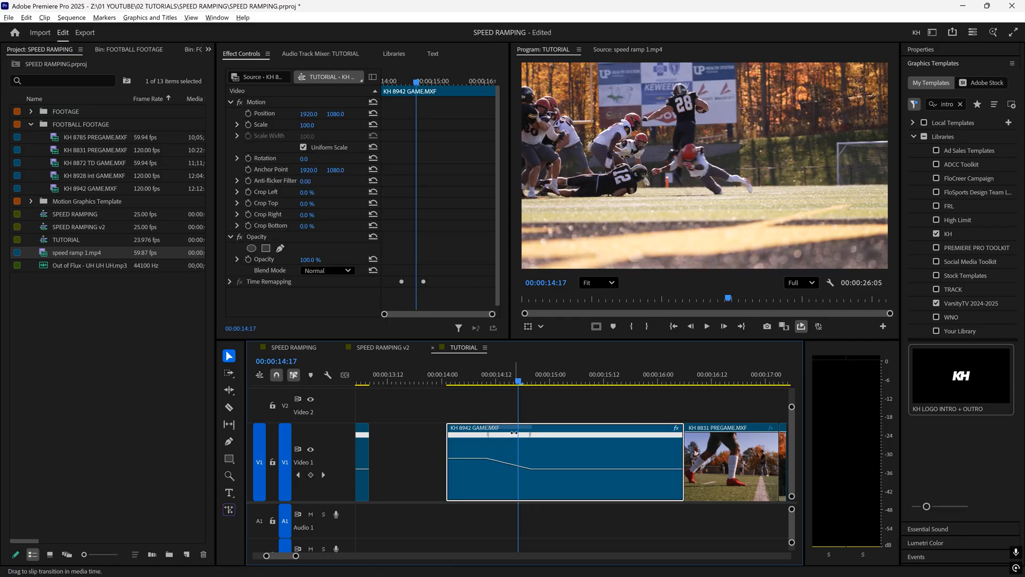
Step: Curve KH 8942 GAME's speed transition and nest the clip as Nested Sequence 01
left_click(451, 379)
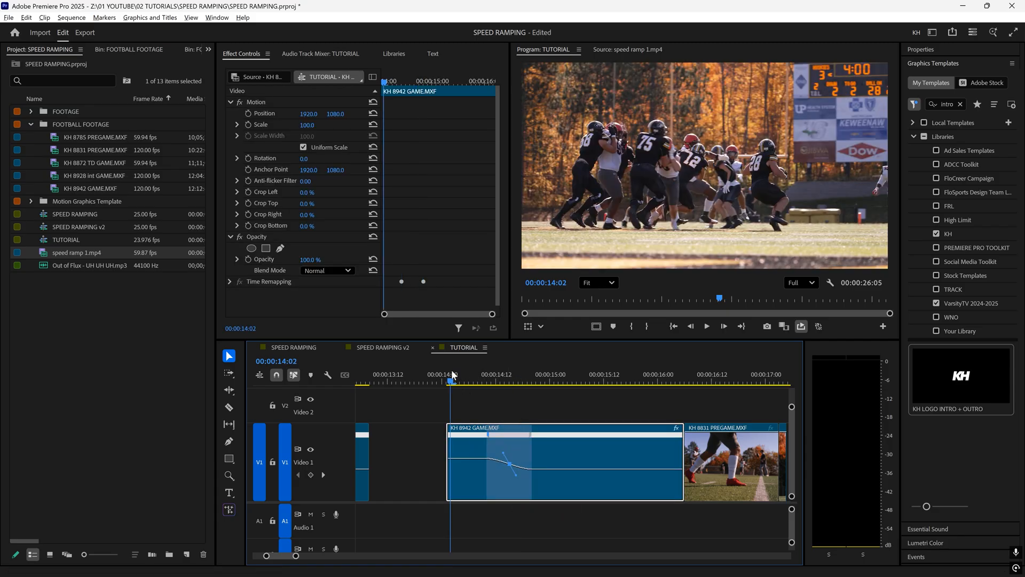
left_click(496, 380)
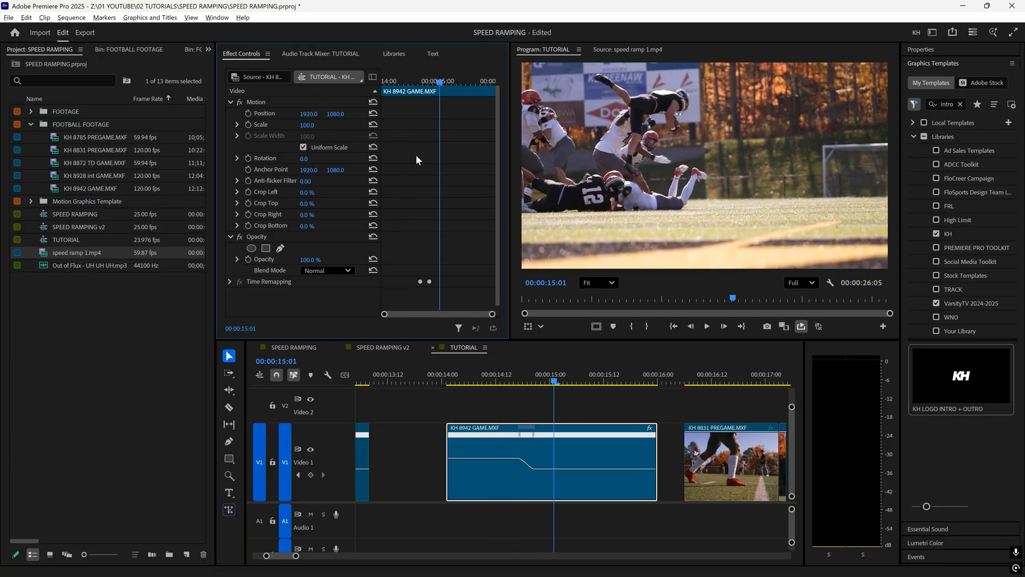
left_click(514, 380)
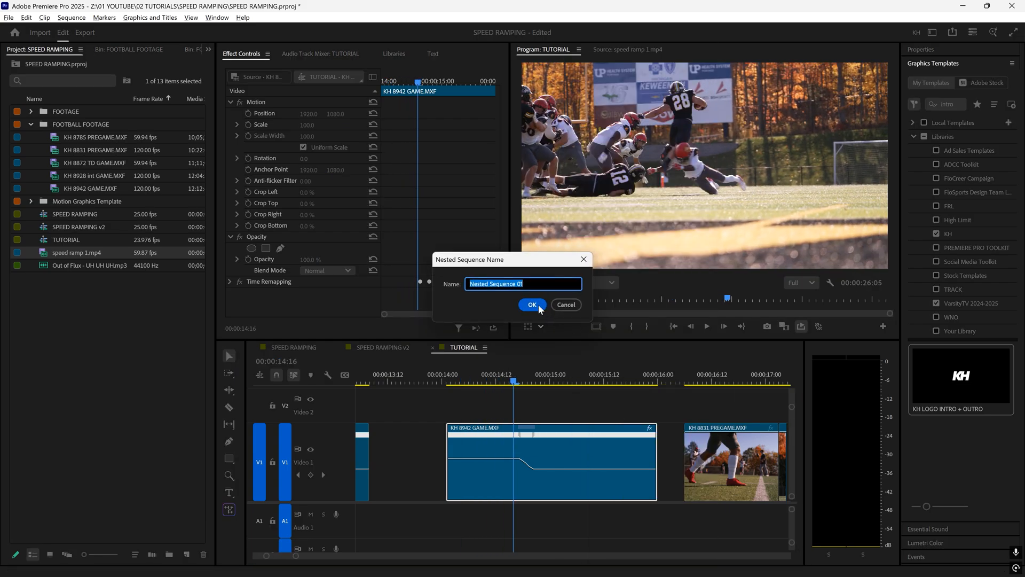
left_click(532, 305)
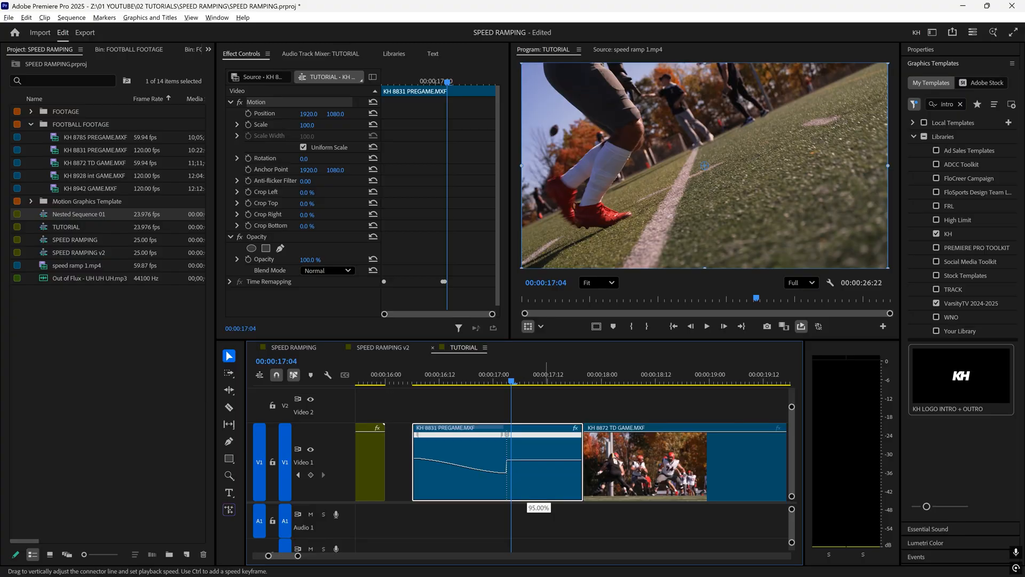
Step: Slow KH 8831 PREGAME's ending section and trim the clip's end shorter
left_click(525, 430)
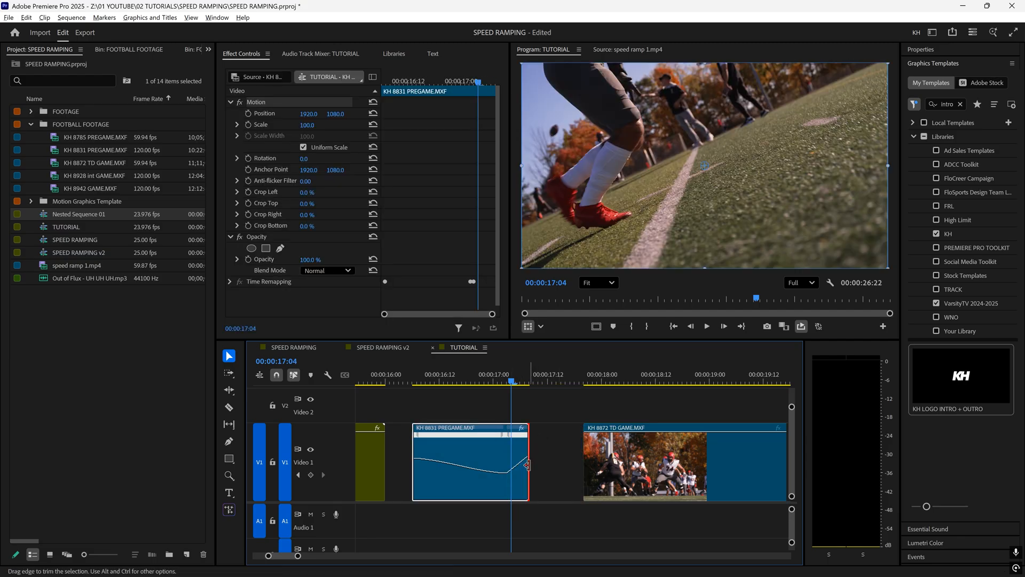
left_click(430, 380)
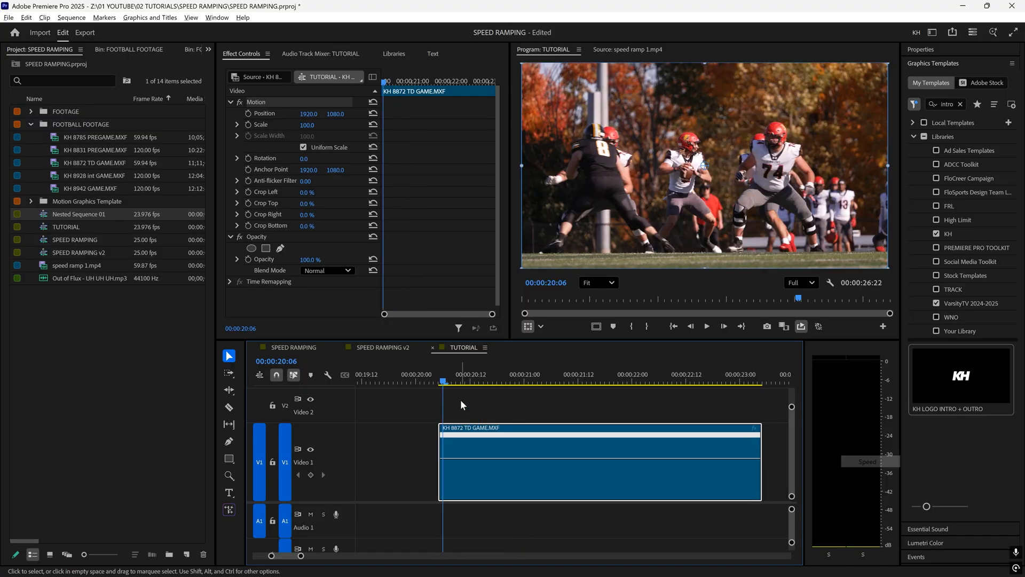
Step: Add speed keyframes with slow and fast sections to the KH 8872 TD GAME clip
left_click(474, 381)
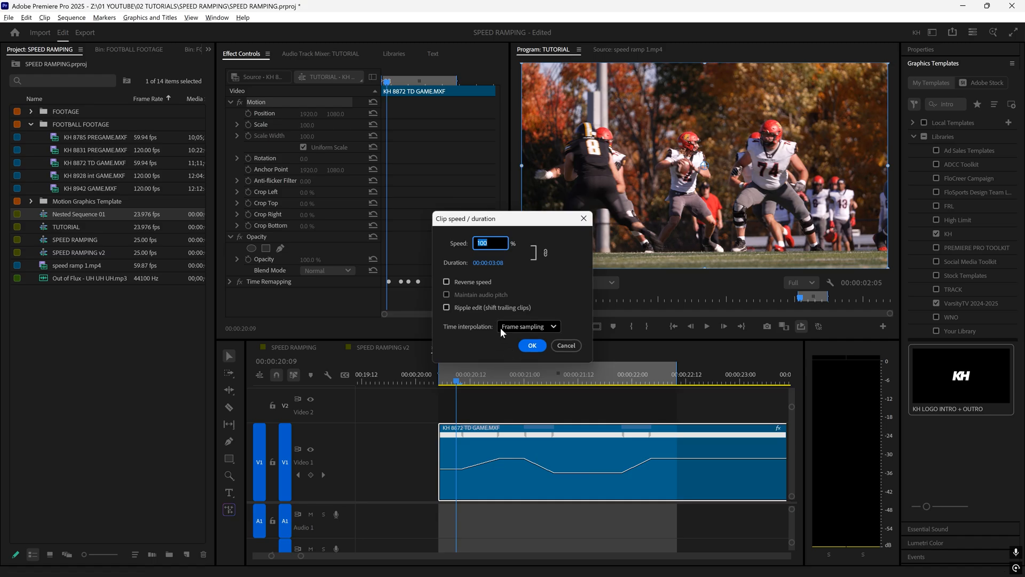
Step: Set KH 8872 TD GAME to Optical Flow interpolation, smooth a transition and nest it as Nested Sequence 02
left_click(529, 327)
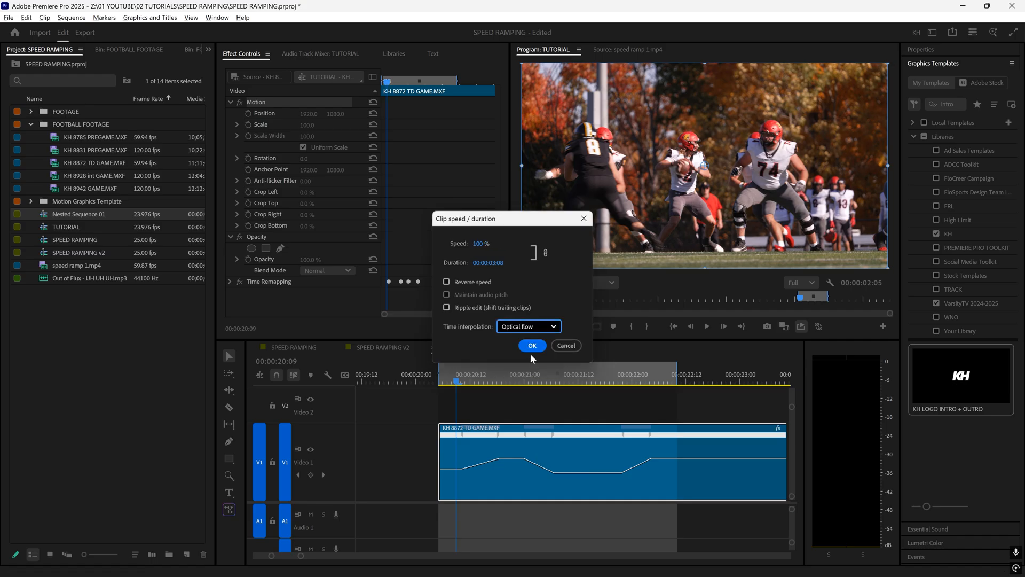
left_click(532, 346)
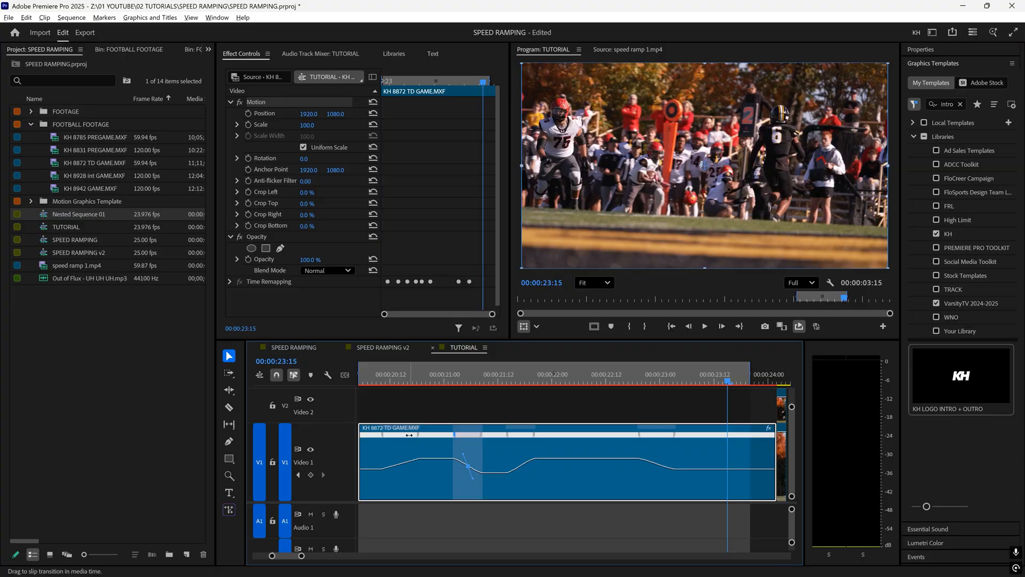
left_click(412, 380)
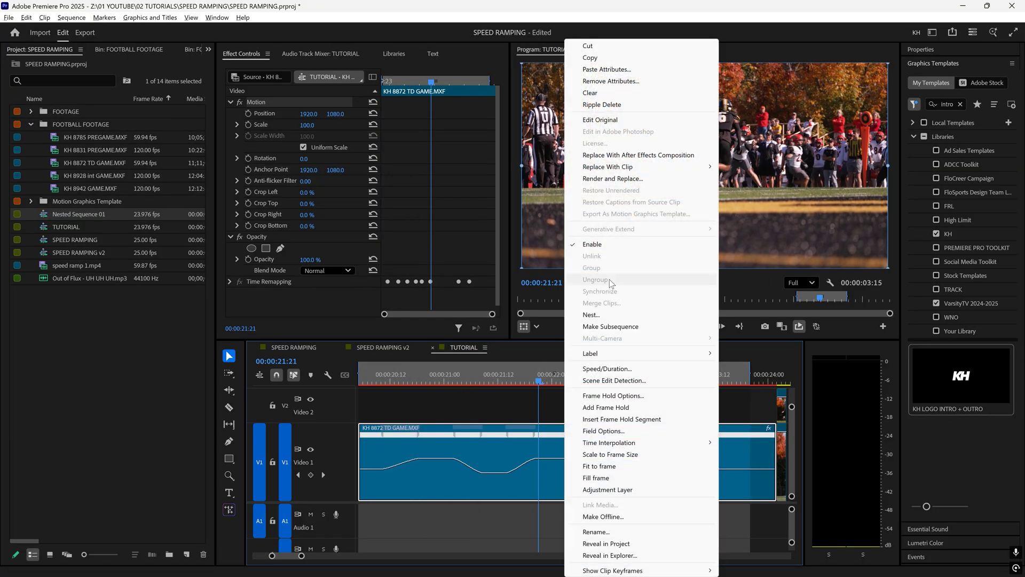
left_click(590, 314)
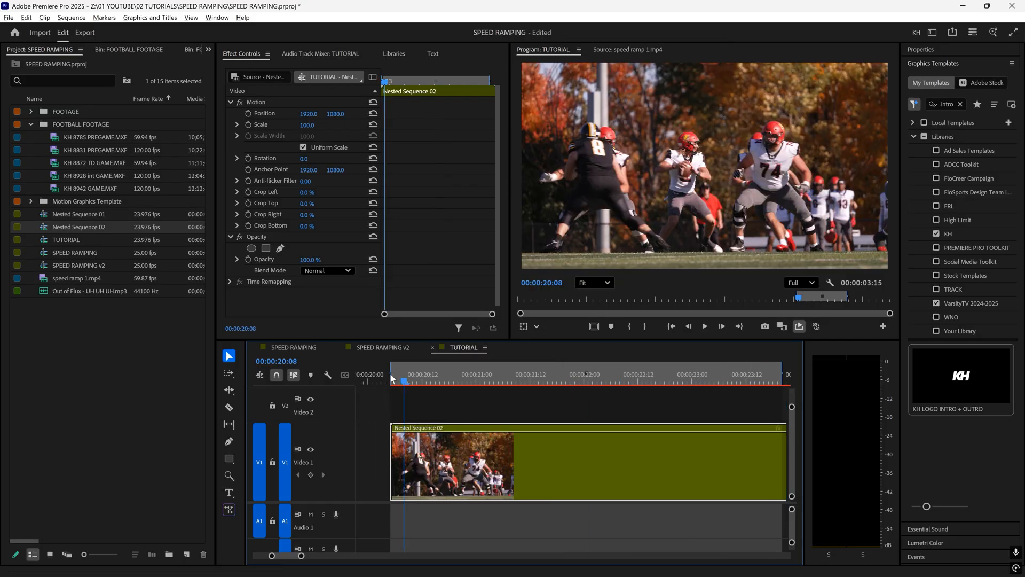